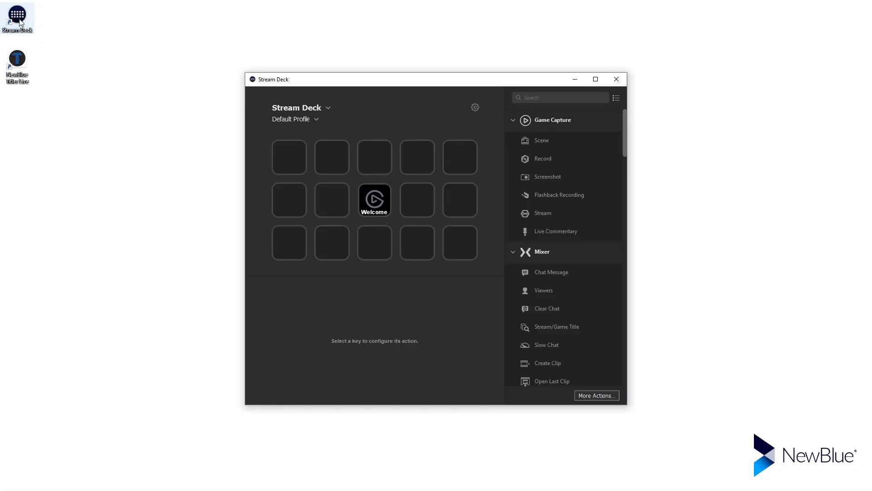
mouse_move(258, 216)
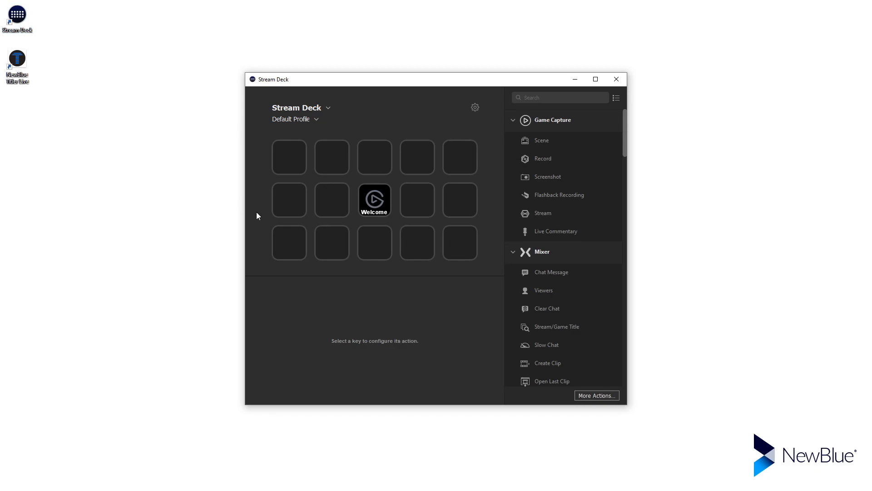
- Install the Titler Live plugin from More Actions and load its ready-made profiles
left_click(596, 395)
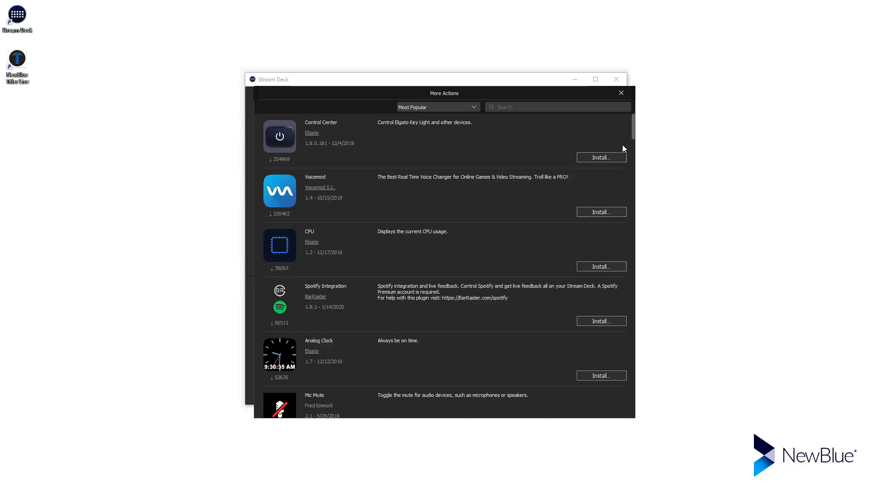
scroll("down", 3)
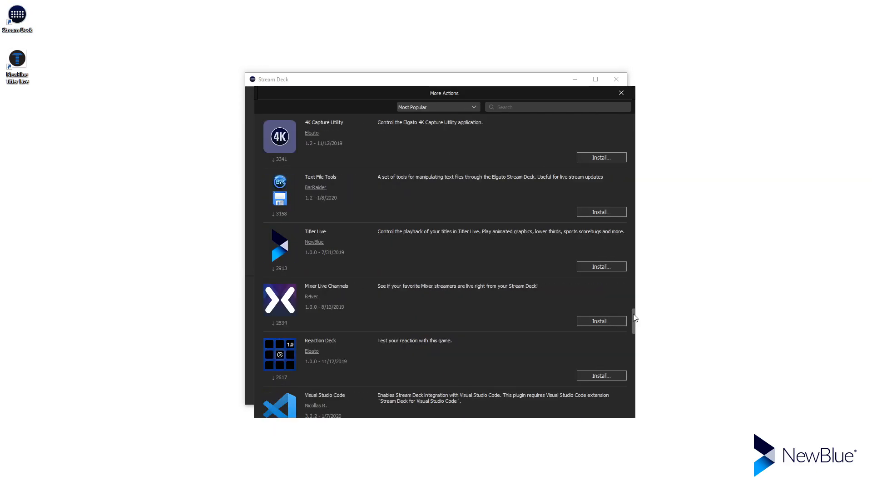
left_click(601, 266)
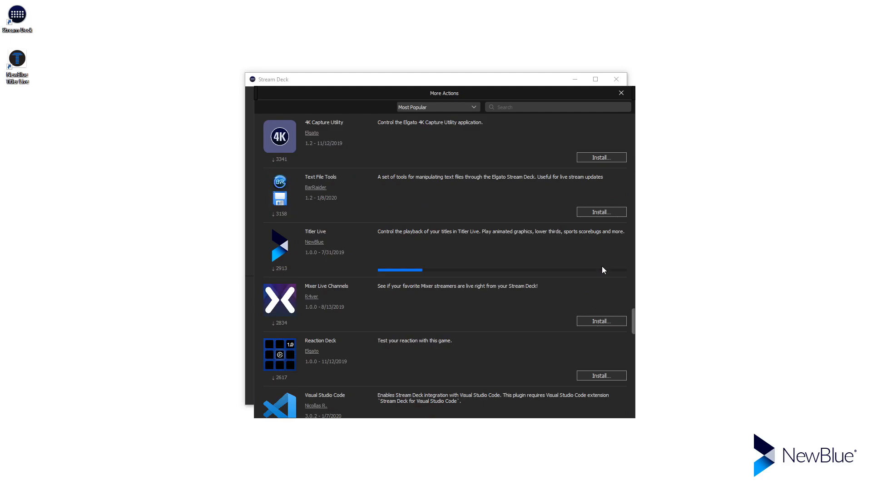
left_click(600, 266)
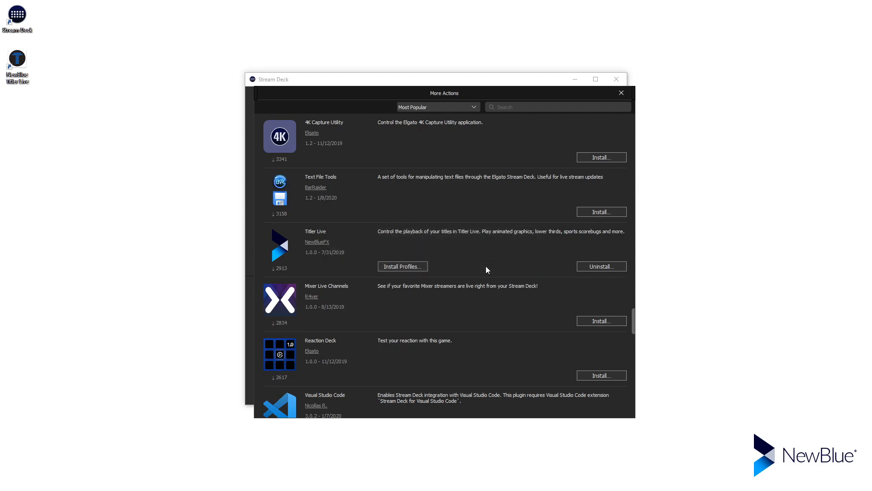
left_click(622, 93)
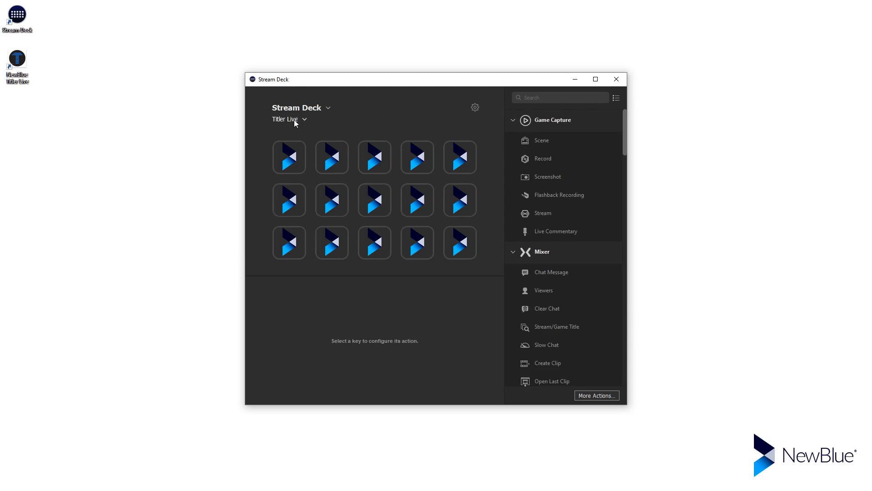
- Place a Titler Live Play Title action on a Profile 1 key and launch Titler Live
left_click(289, 119)
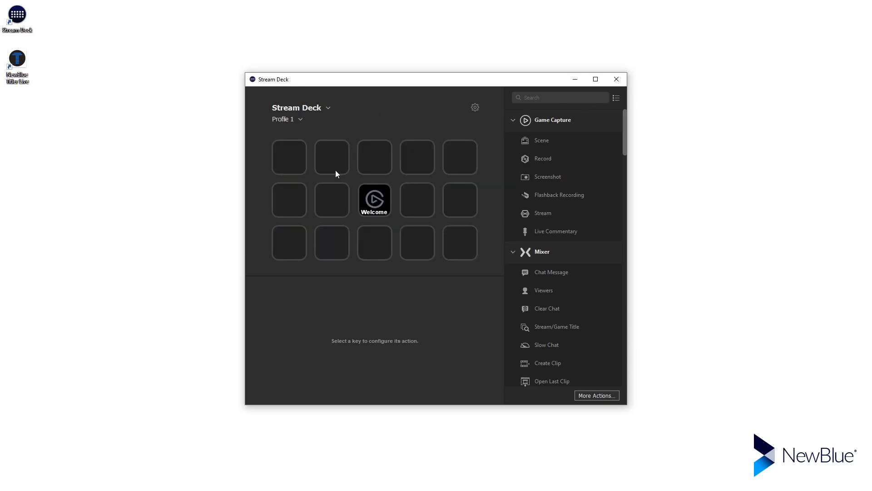
scroll("down", 3)
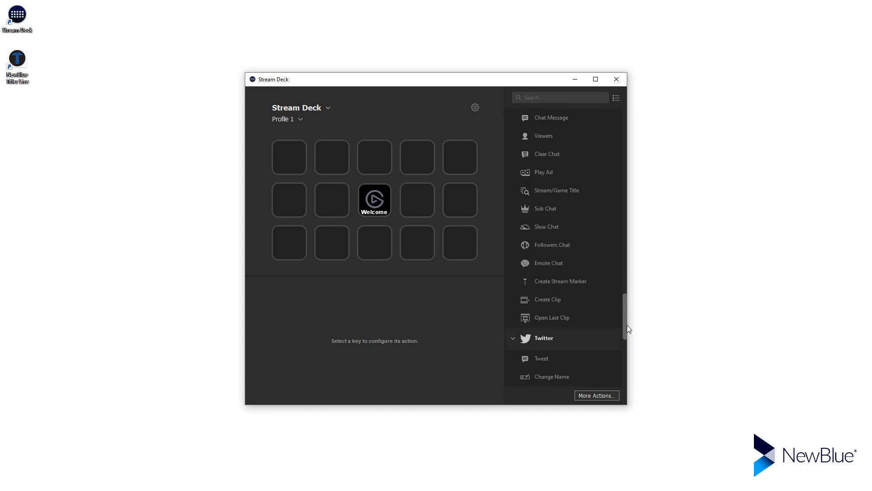
scroll("down", 3)
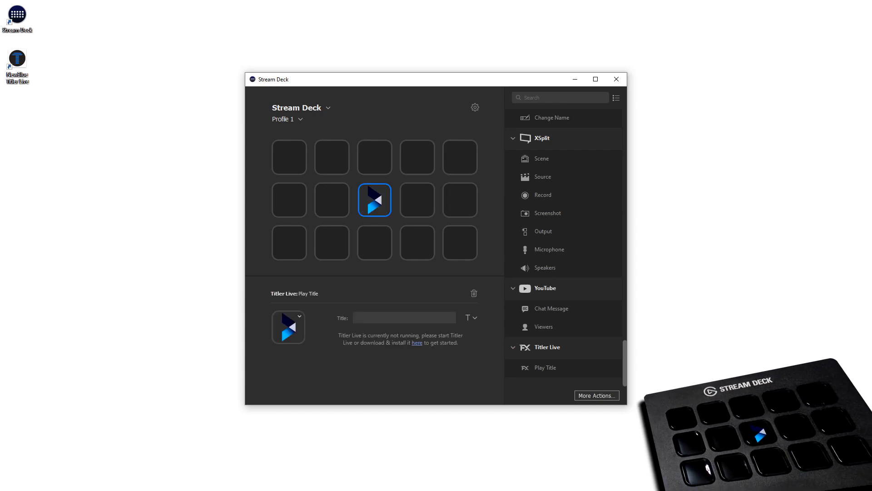
double_click(16, 57)
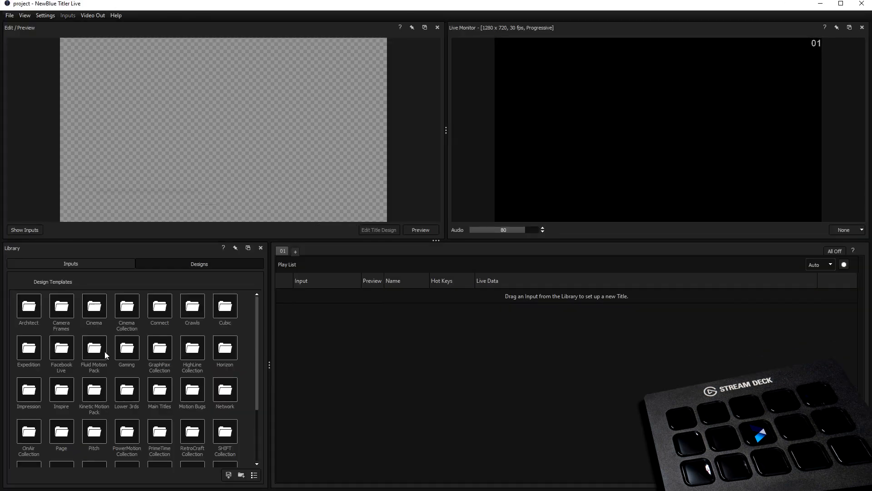
- Add the Fashionista L3rd lower third from Designs > Lower 3rds to the Play List
double_click(127, 390)
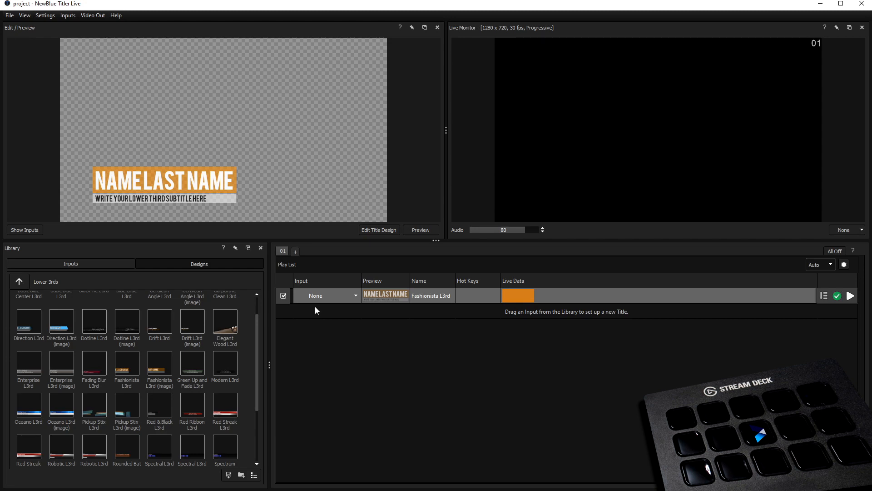
double_click(430, 295)
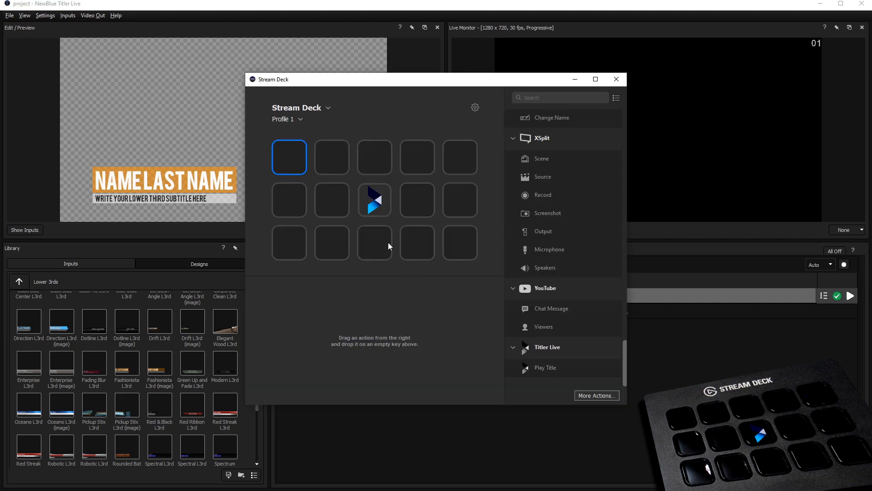
left_click(374, 200)
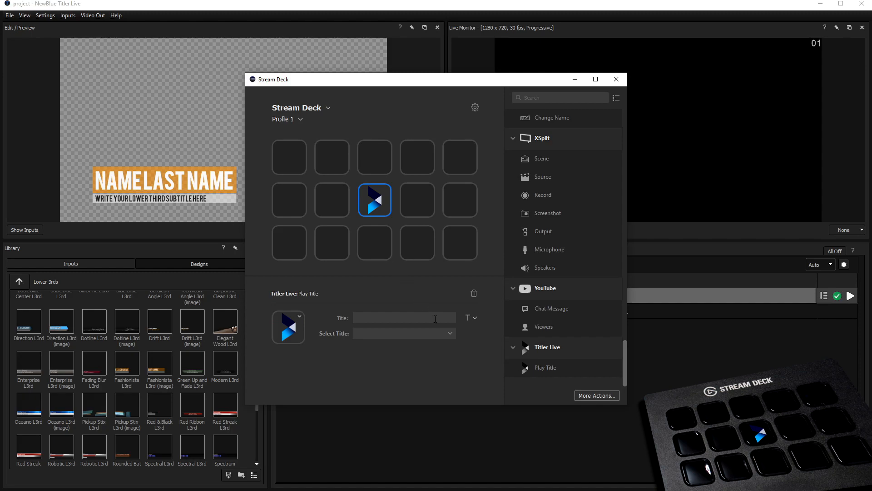
left_click(403, 332)
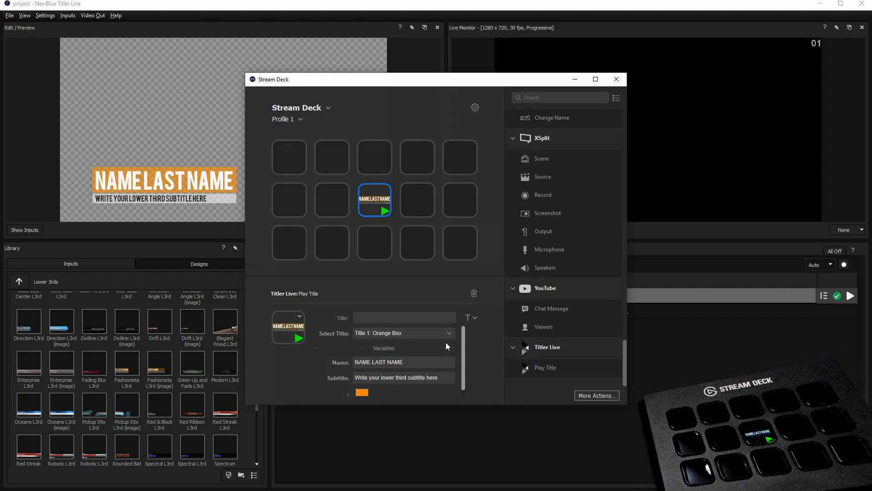
left_click(615, 79)
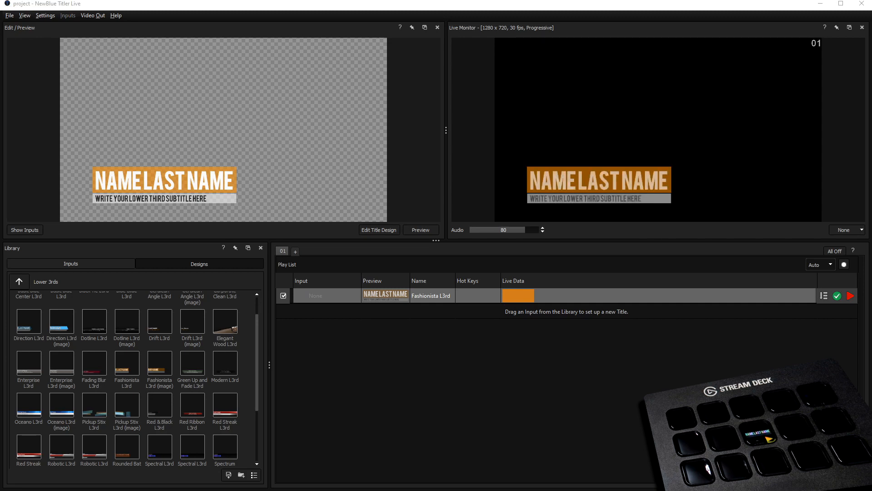
left_click(849, 295)
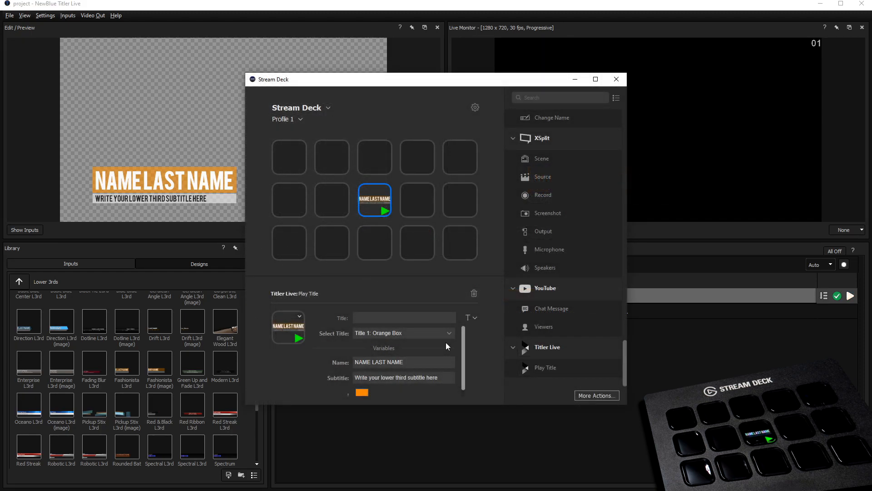
type("SEAN WILLMON")
type("Video Editor")
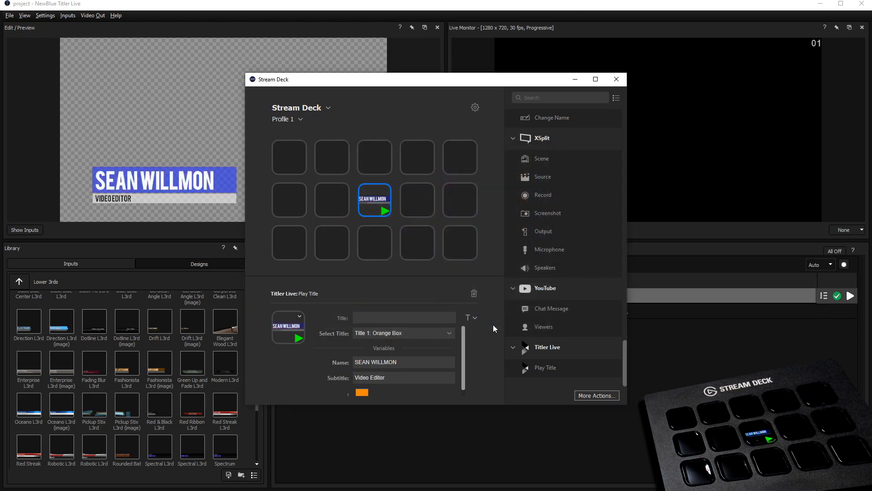
left_click(417, 157)
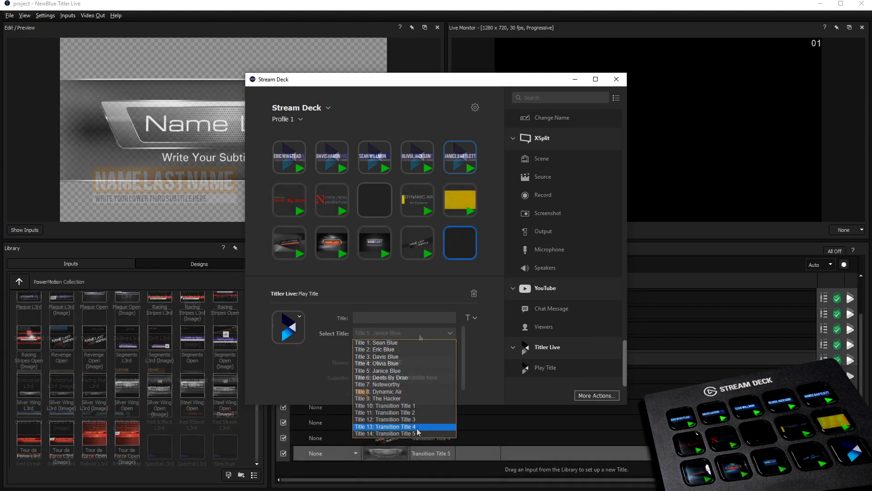
- Assign Title 14: Transition Title 5 to the last key and show the Volleyball profile
left_click(385, 432)
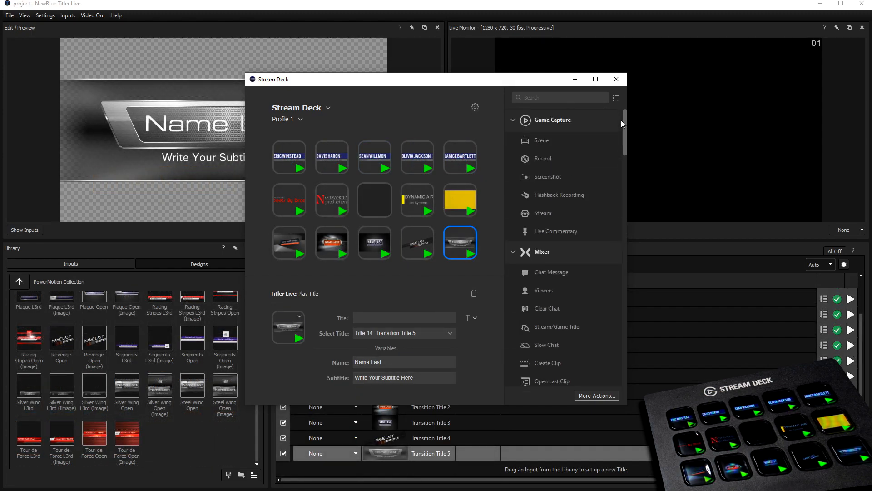
scroll("down", 3)
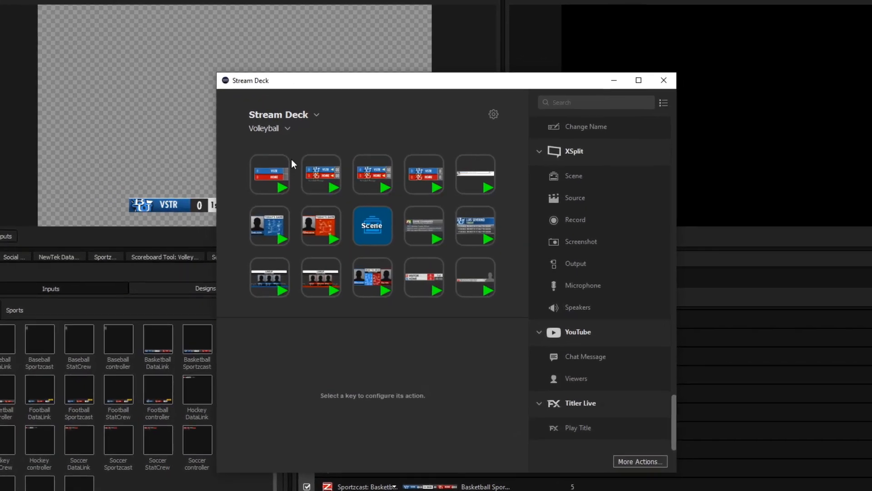
- Switch from the Volleyball profile to the Basketball profile
left_click(269, 128)
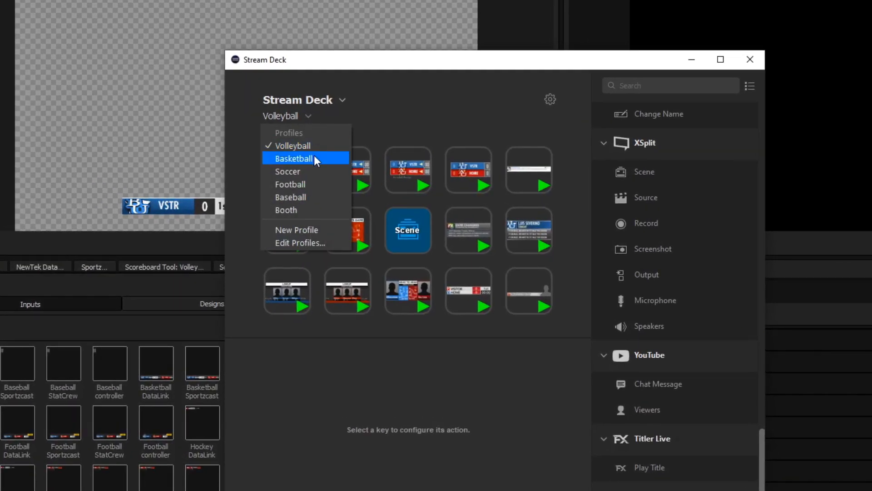
left_click(293, 158)
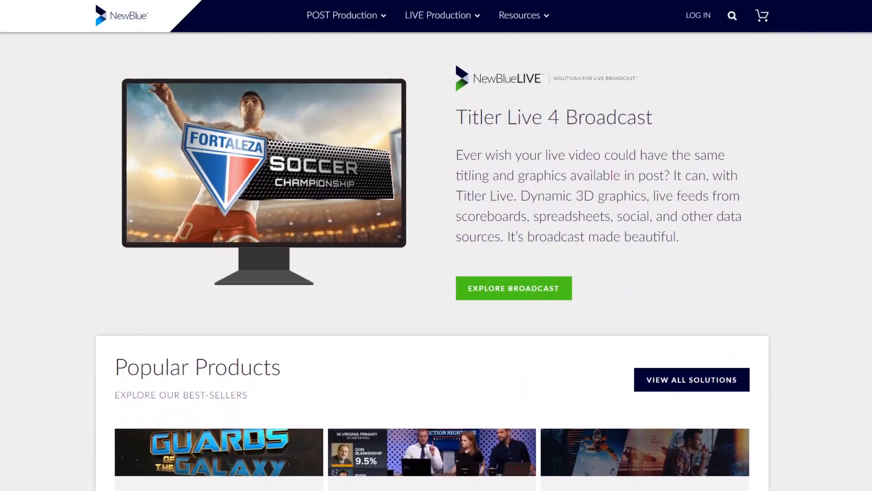
- Scroll the NewBlue homepage down to the Popular Products section
scroll("down", 3)
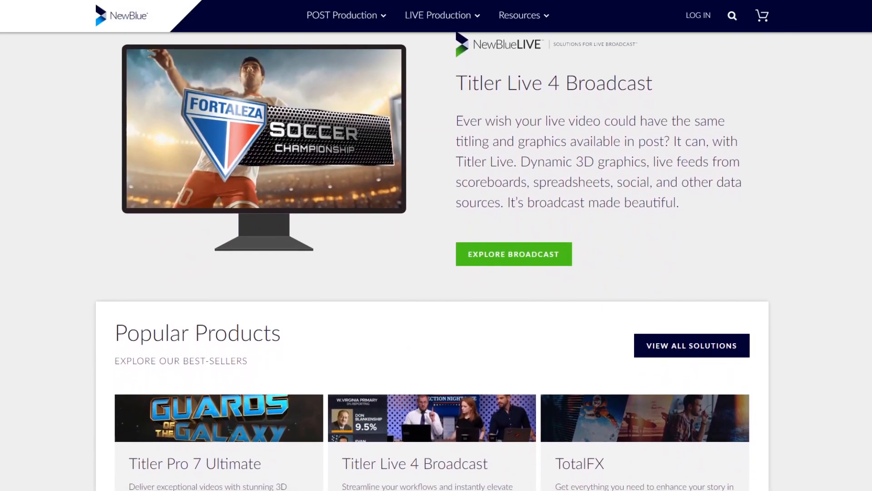
scroll("down", 3)
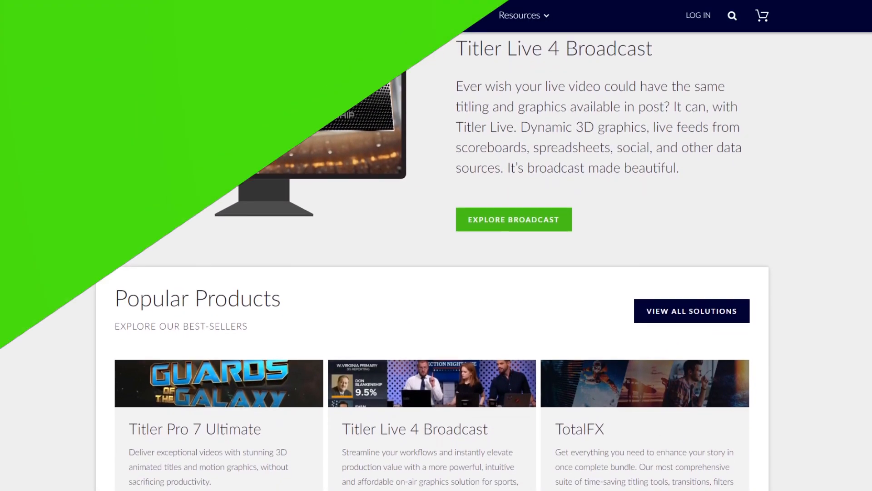